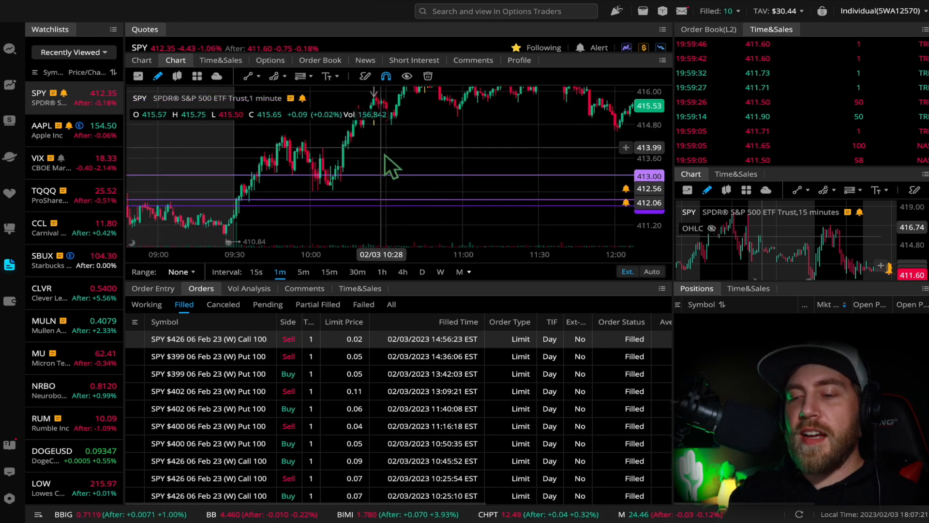
pyautogui.moveTo(178, 187)
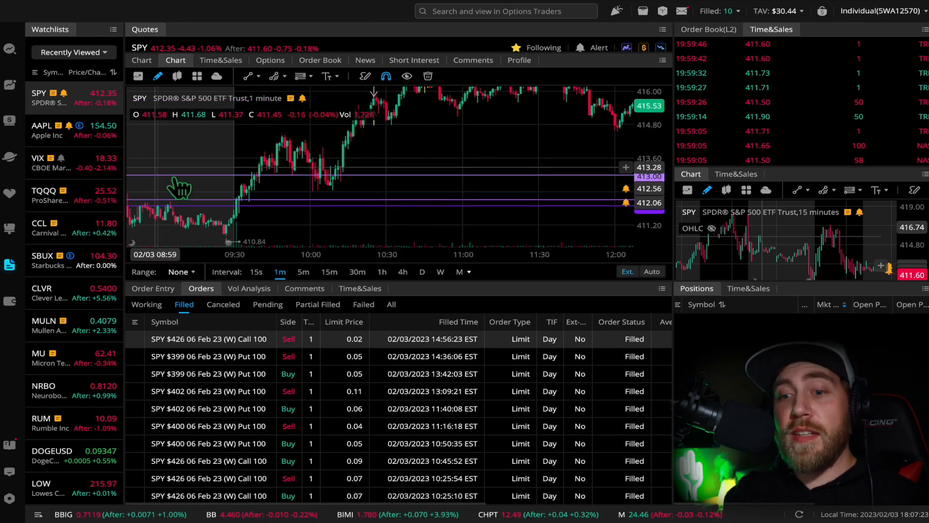
pyautogui.moveTo(415, 163)
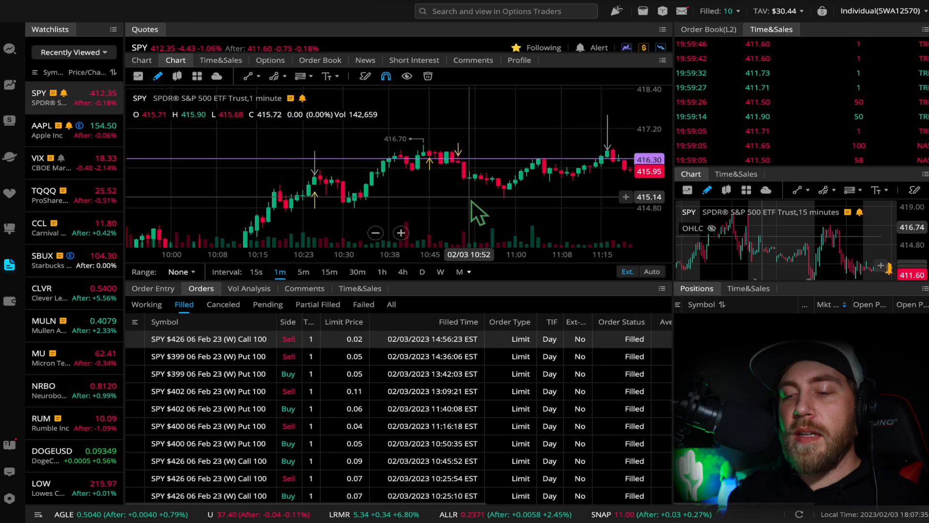
pyautogui.moveTo(453, 212)
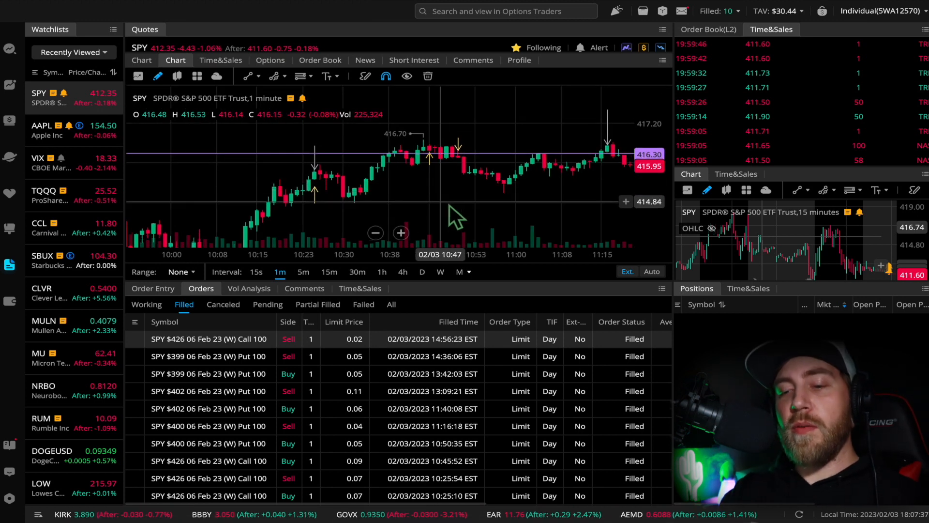
pyautogui.moveTo(349, 215)
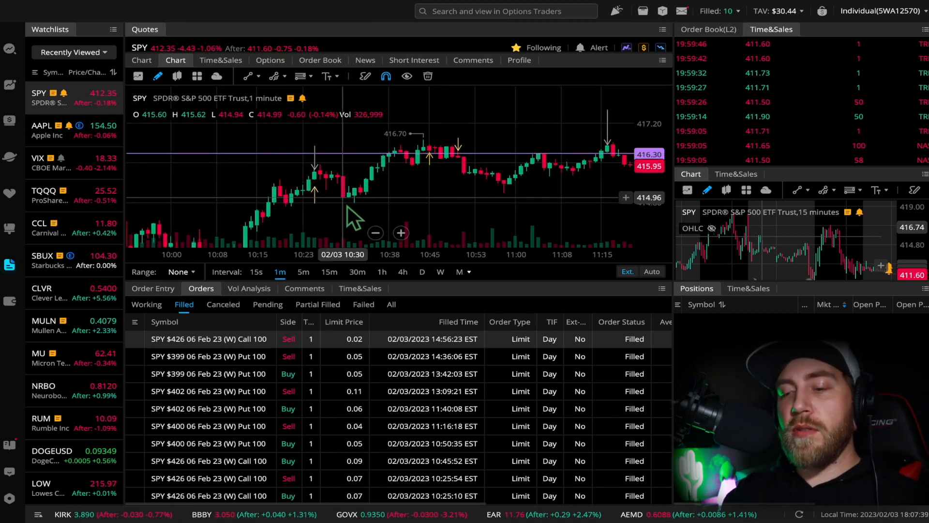
pyautogui.moveTo(450, 245)
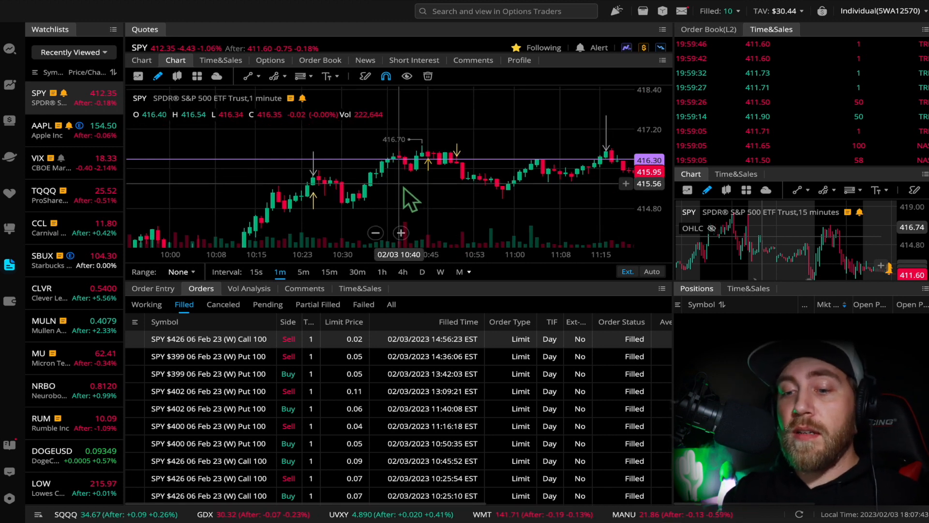
pyautogui.moveTo(313, 157)
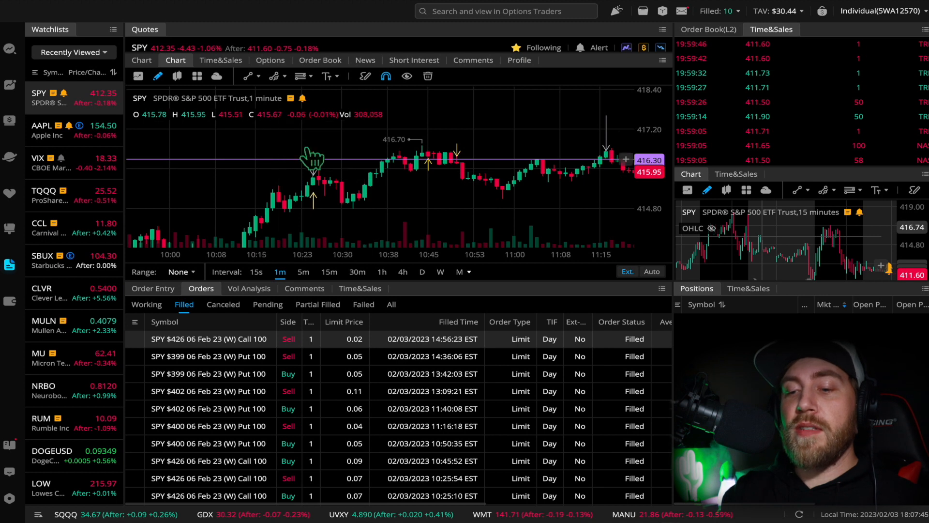
pyautogui.moveTo(441, 208)
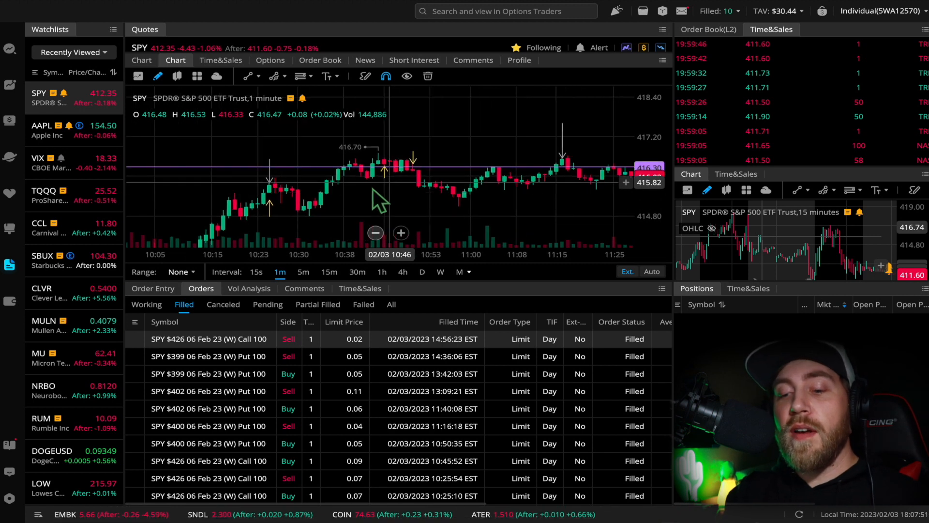
pyautogui.moveTo(355, 202)
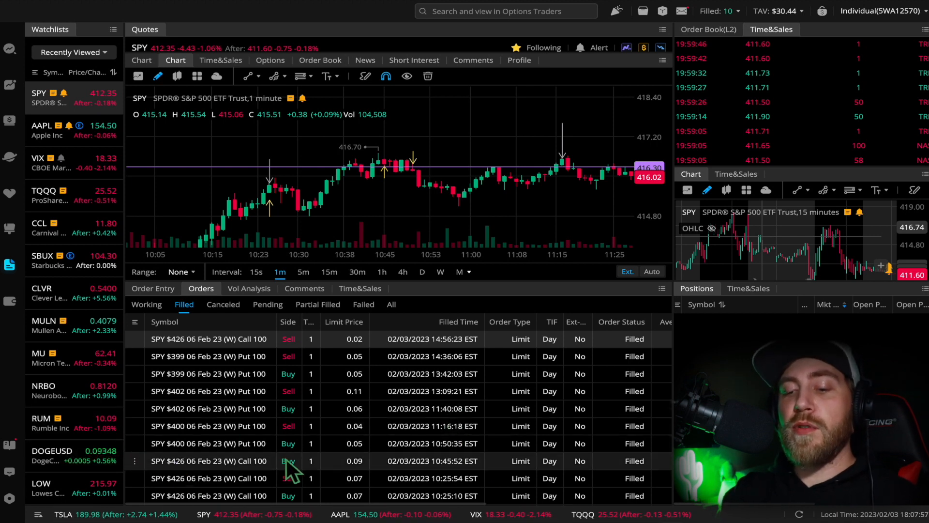
pyautogui.moveTo(397, 190)
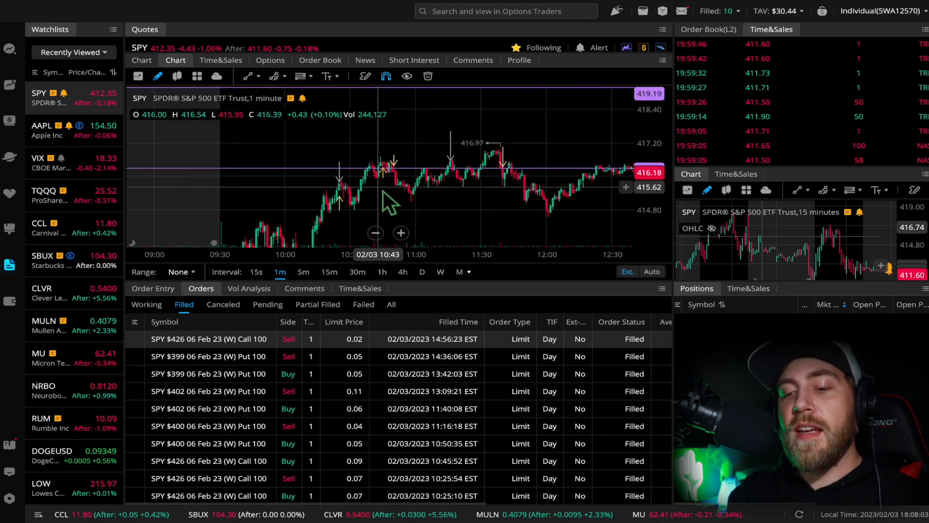
# Switch SPY to 5-minute candles, then back to 1-minute candles.
pyautogui.click(303, 271)
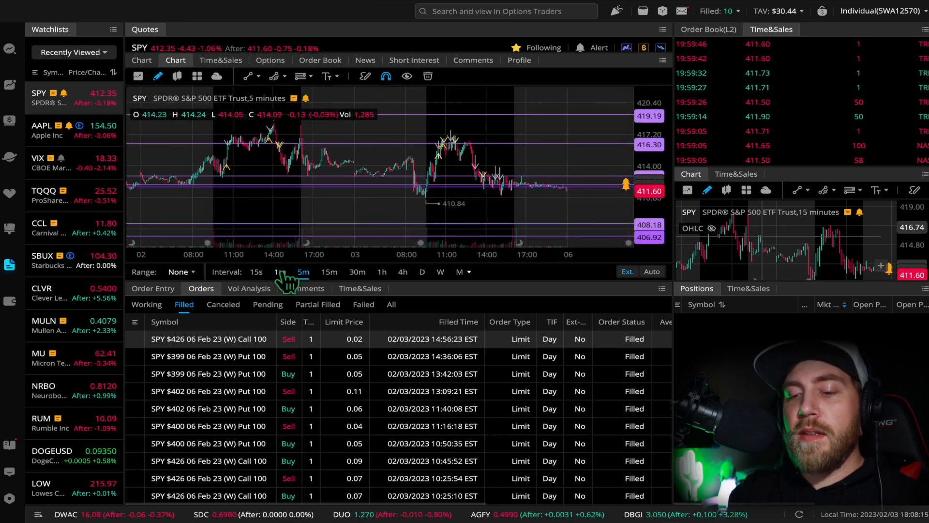
pyautogui.click(280, 271)
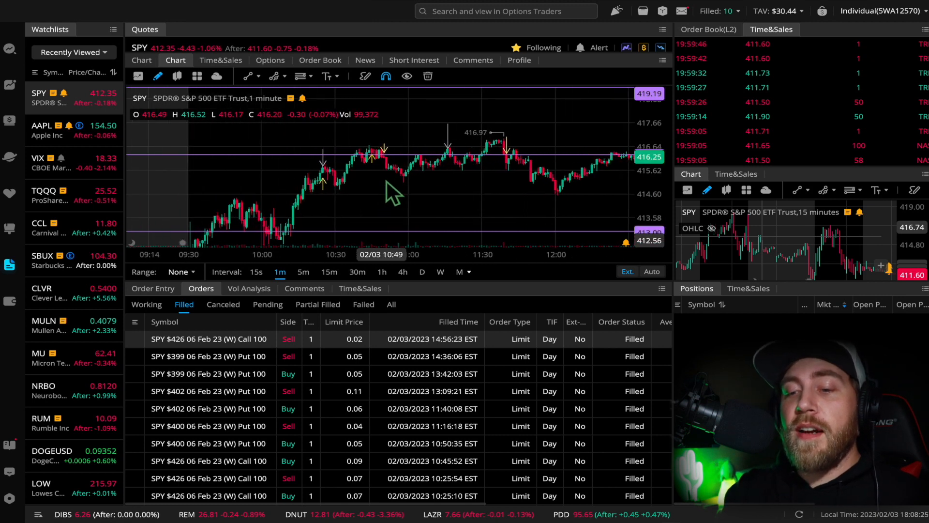
pyautogui.moveTo(441, 189)
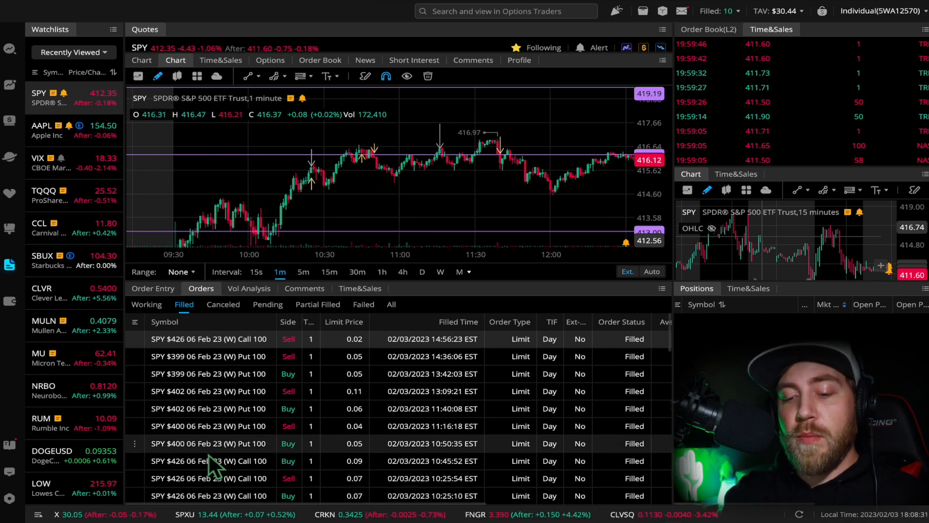
pyautogui.moveTo(365, 459)
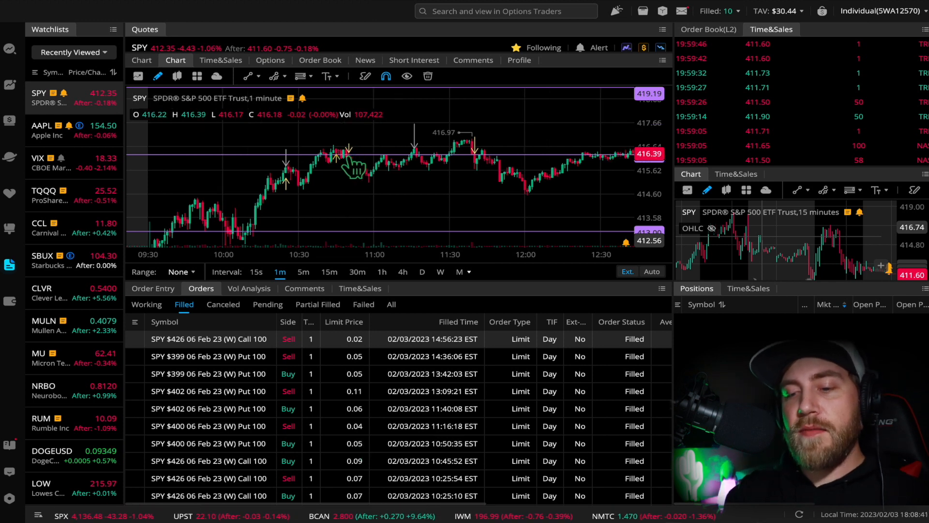
pyautogui.moveTo(424, 127)
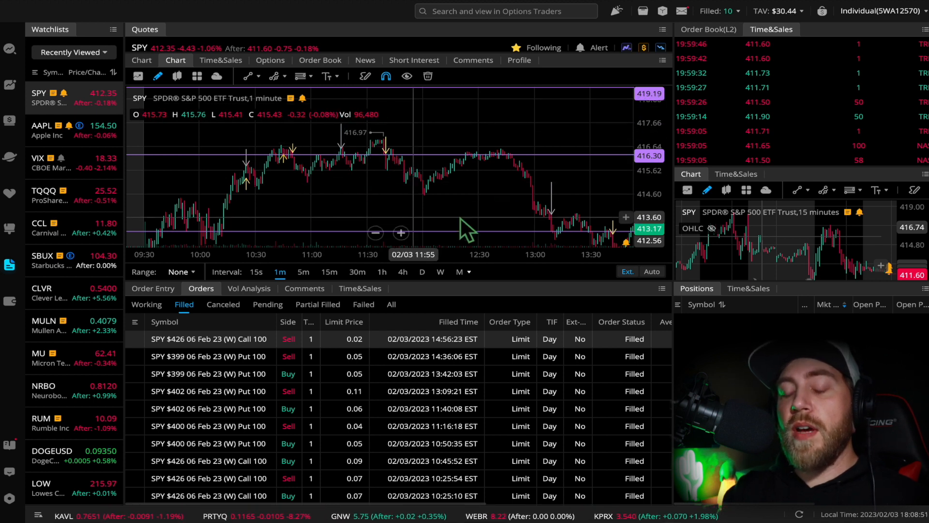
pyautogui.moveTo(283, 172)
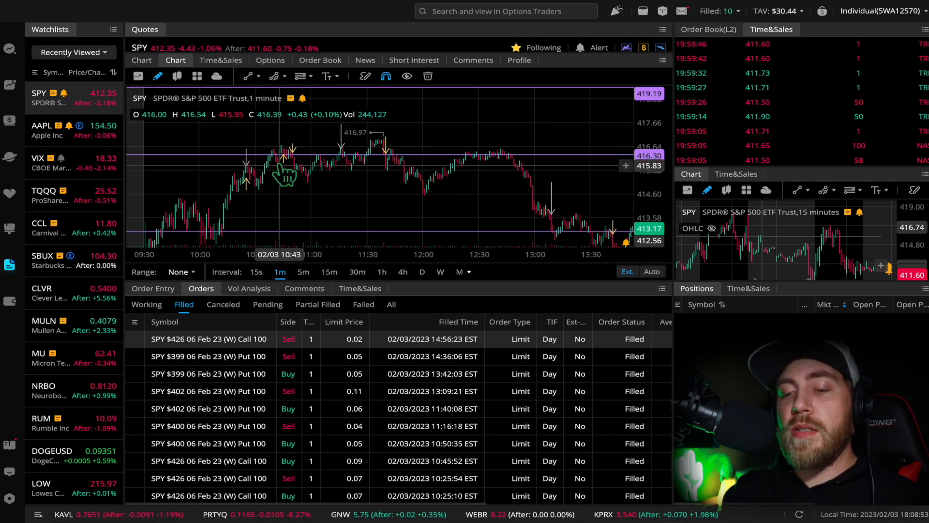
pyautogui.moveTo(379, 231)
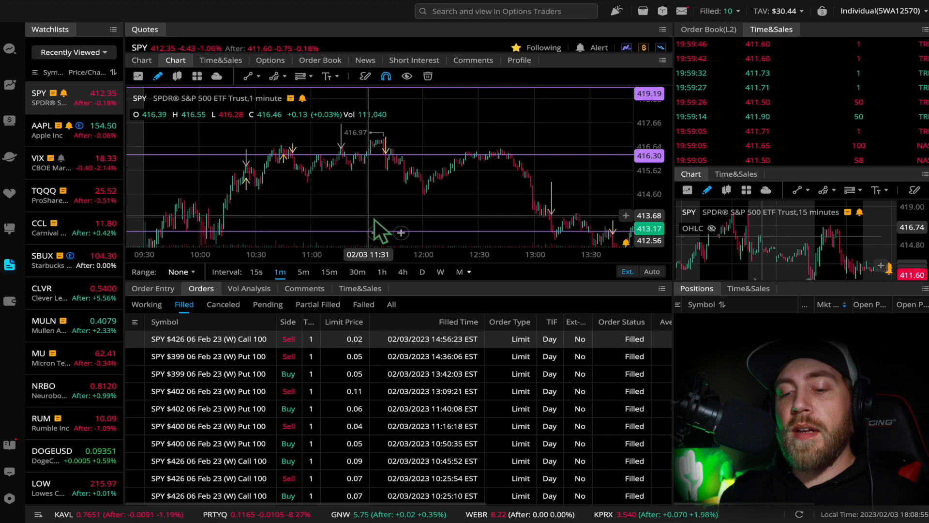
pyautogui.moveTo(402, 204)
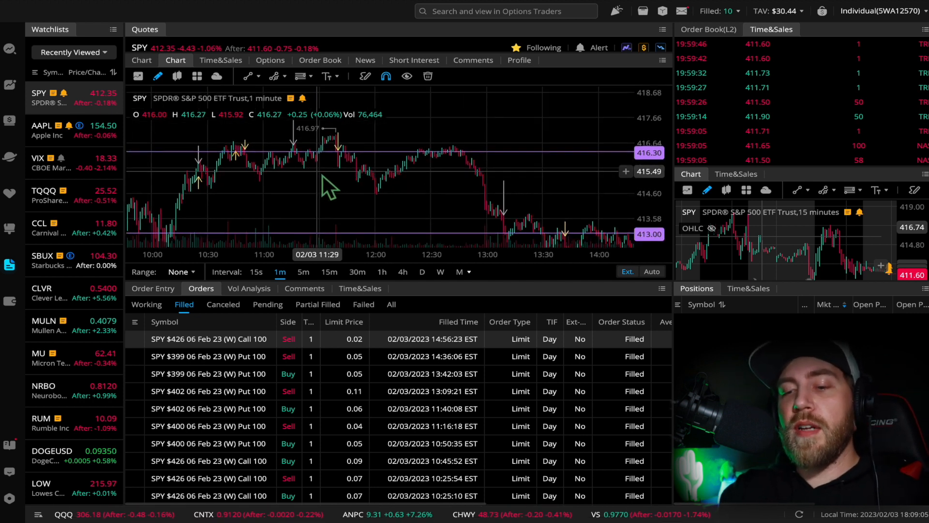
pyautogui.moveTo(363, 181)
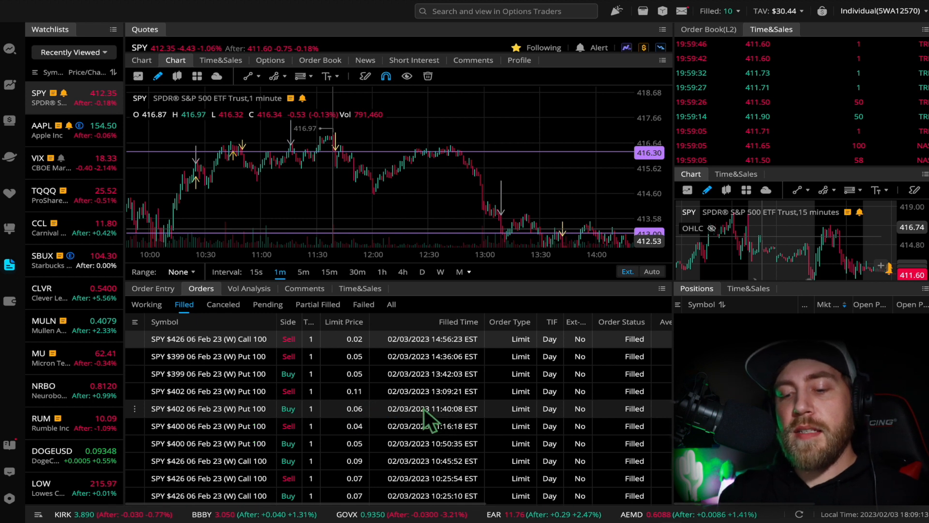
pyautogui.moveTo(337, 178)
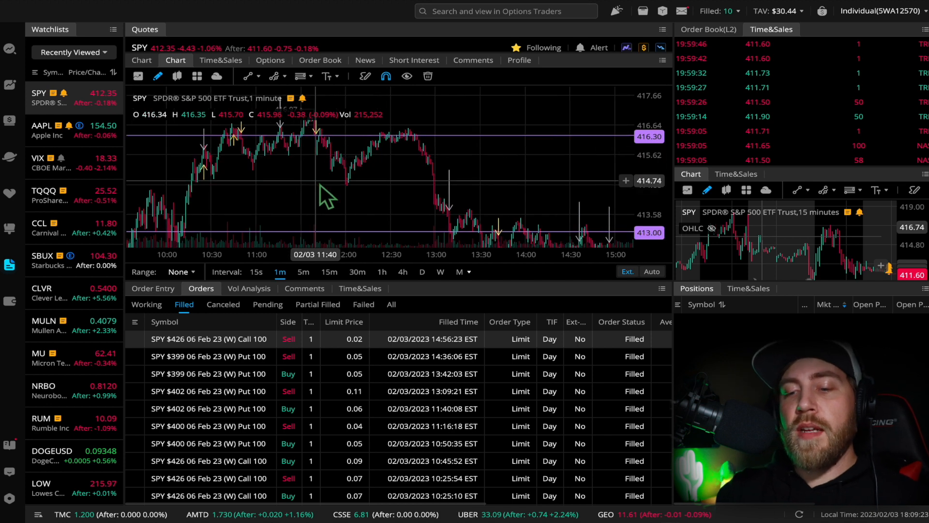
pyautogui.moveTo(299, 162)
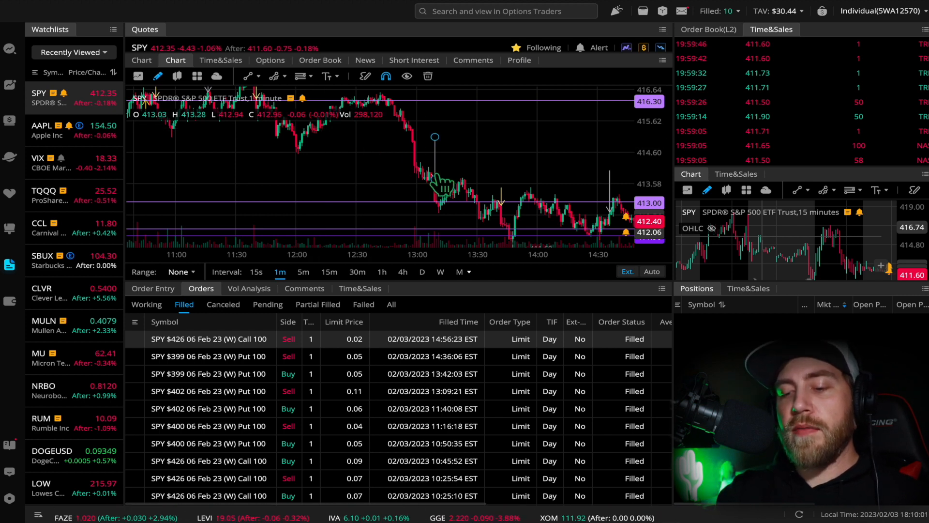
pyautogui.moveTo(388, 162)
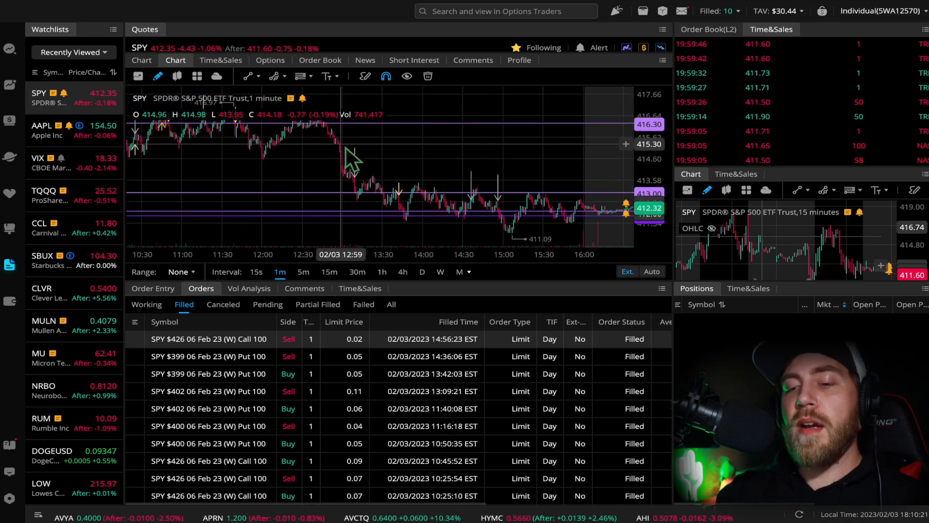
pyautogui.moveTo(352, 151)
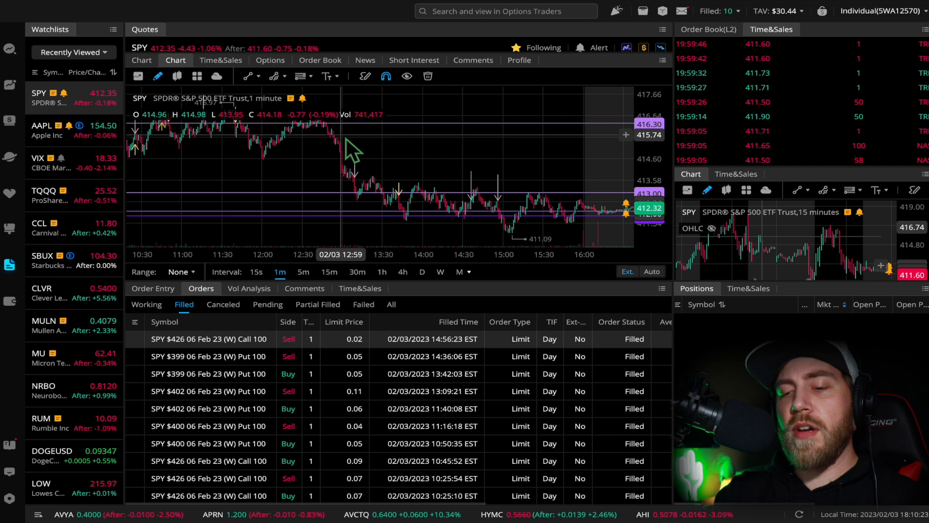
pyautogui.moveTo(354, 170)
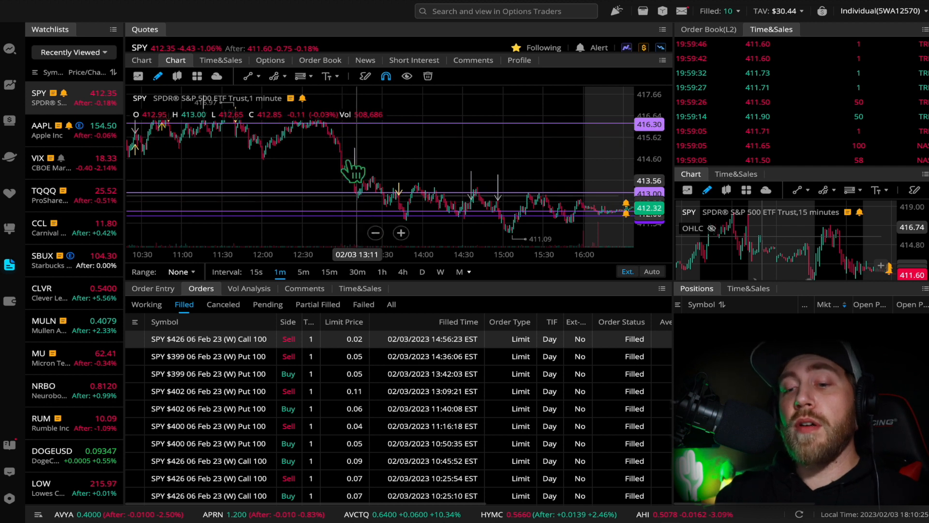
pyautogui.moveTo(334, 134)
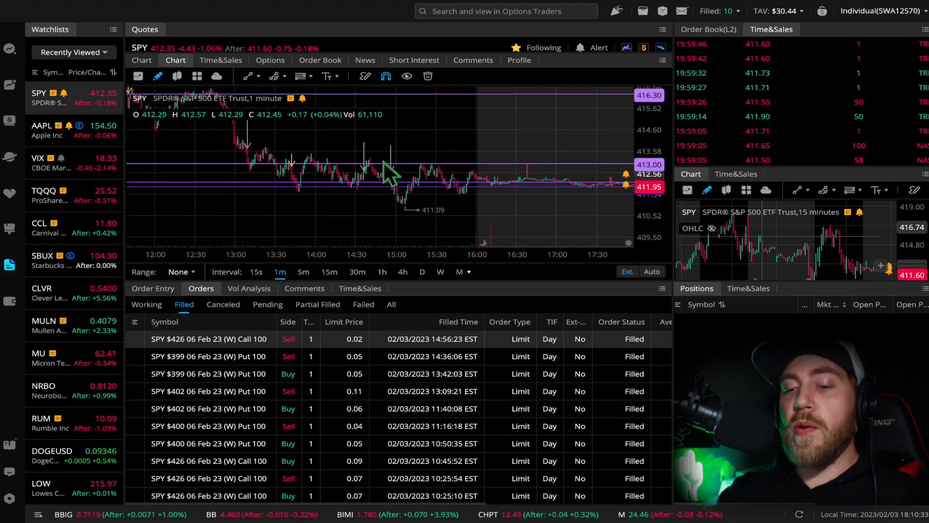
pyautogui.moveTo(397, 162)
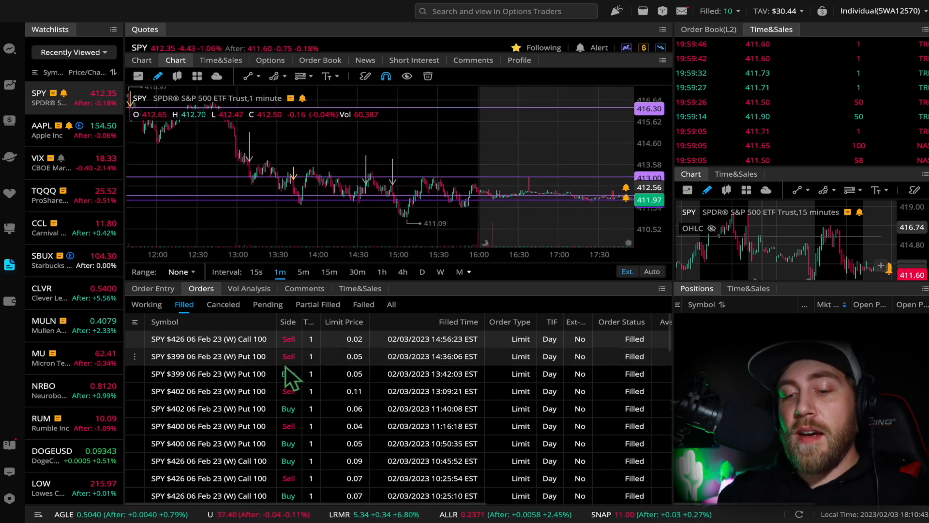
pyautogui.moveTo(430, 164)
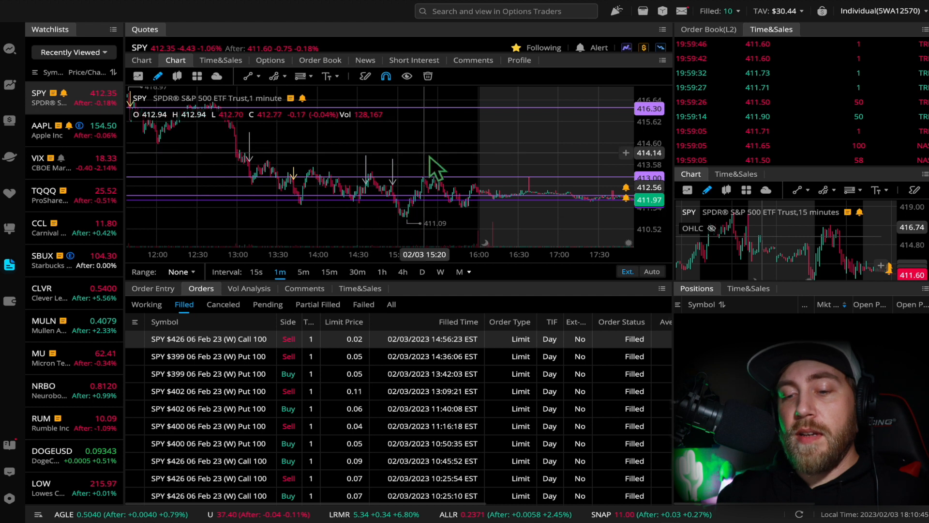
pyautogui.moveTo(301, 193)
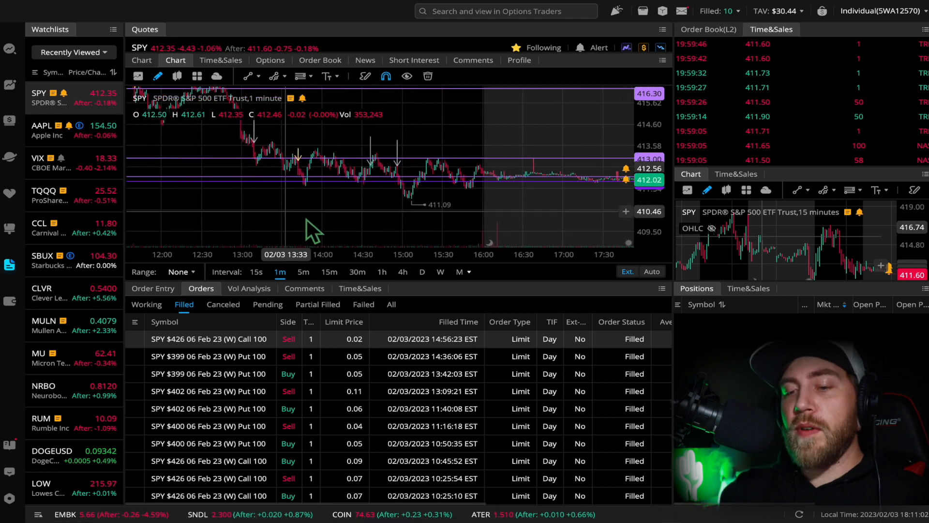
pyautogui.moveTo(385, 207)
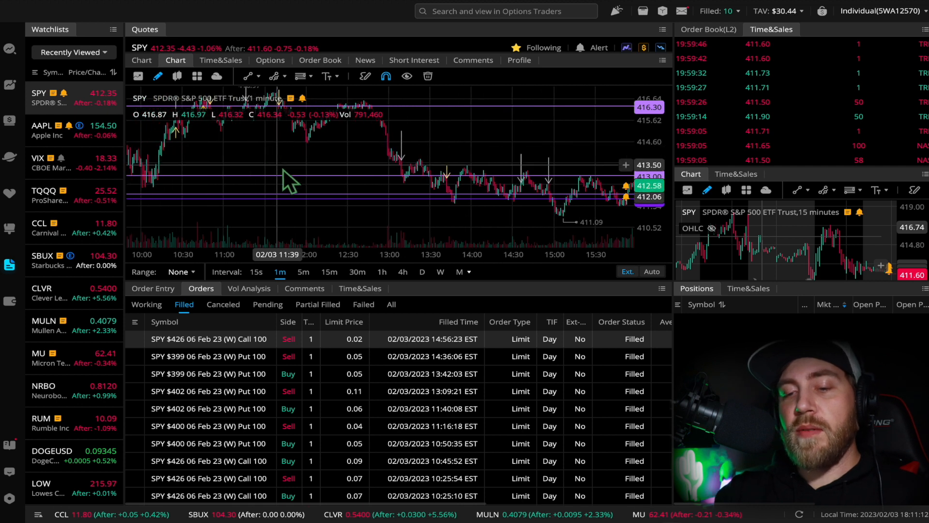
# Switch SPY to 5-minute and then 15-minute candles spanning several days.
pyautogui.click(303, 271)
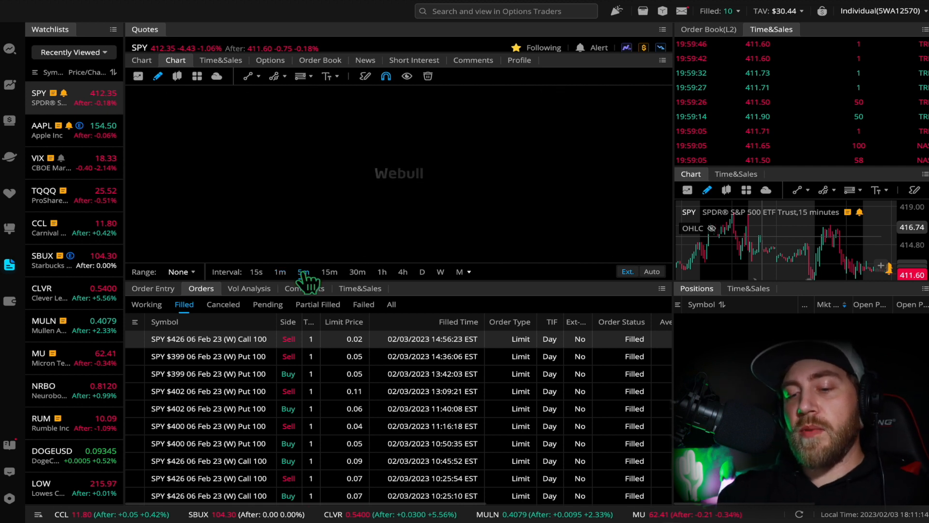
pyautogui.click(303, 271)
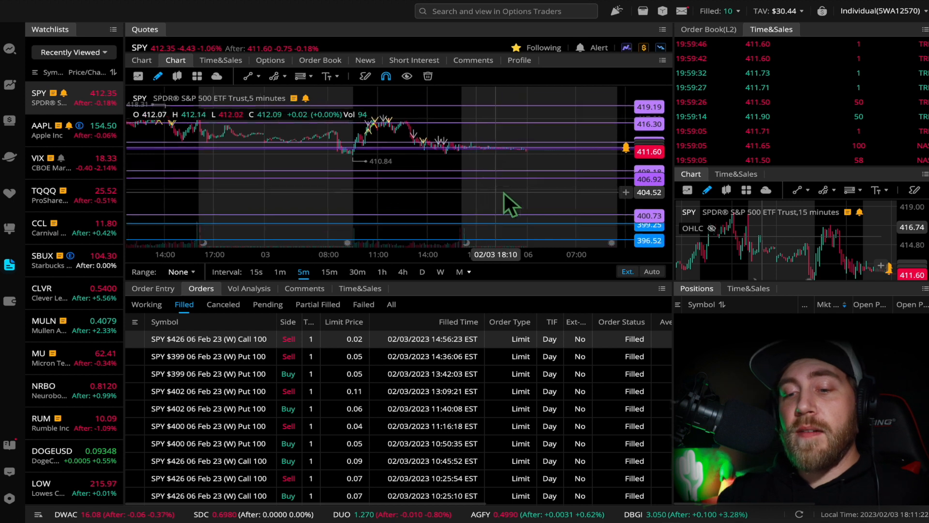
pyautogui.click(329, 271)
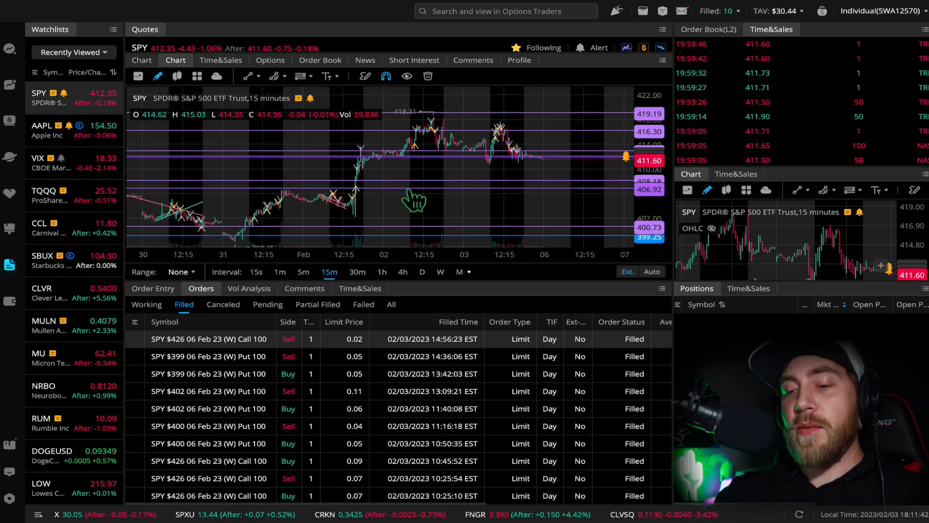
pyautogui.moveTo(9, 301)
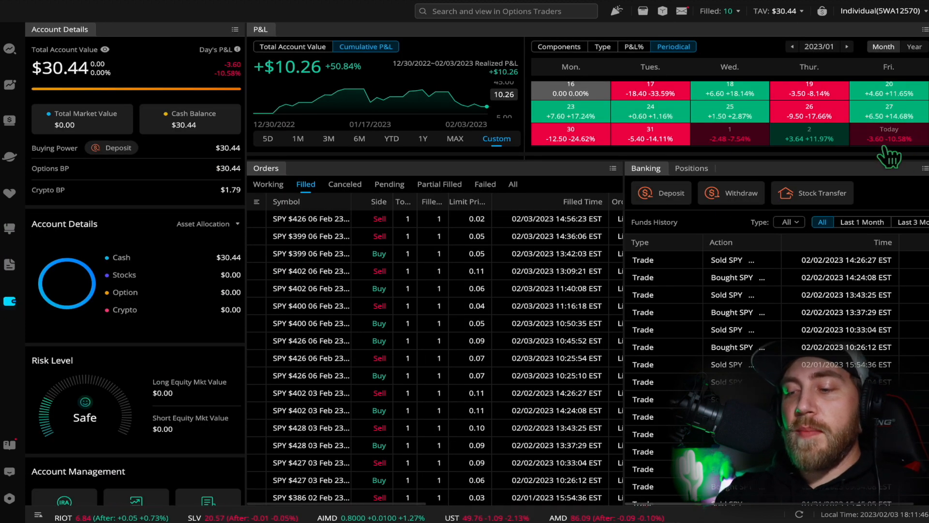
pyautogui.moveTo(592, 223)
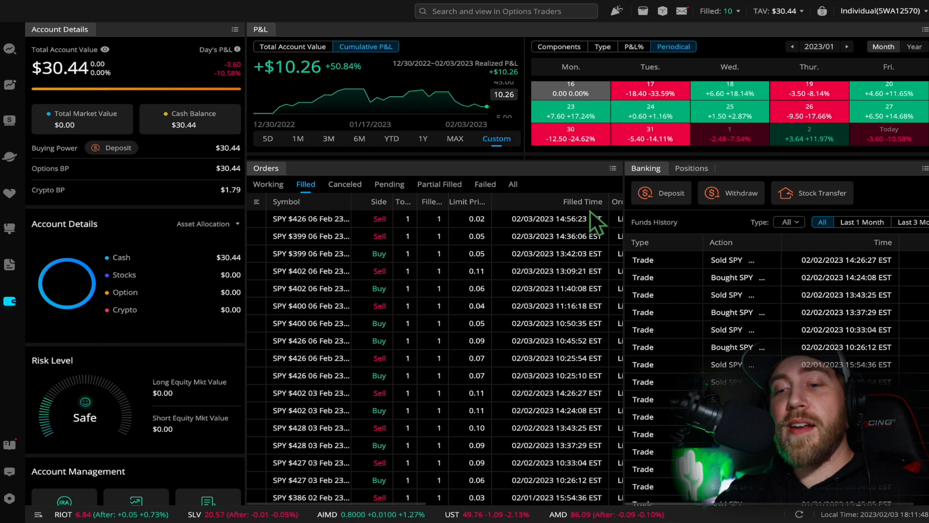
pyautogui.moveTo(11, 234)
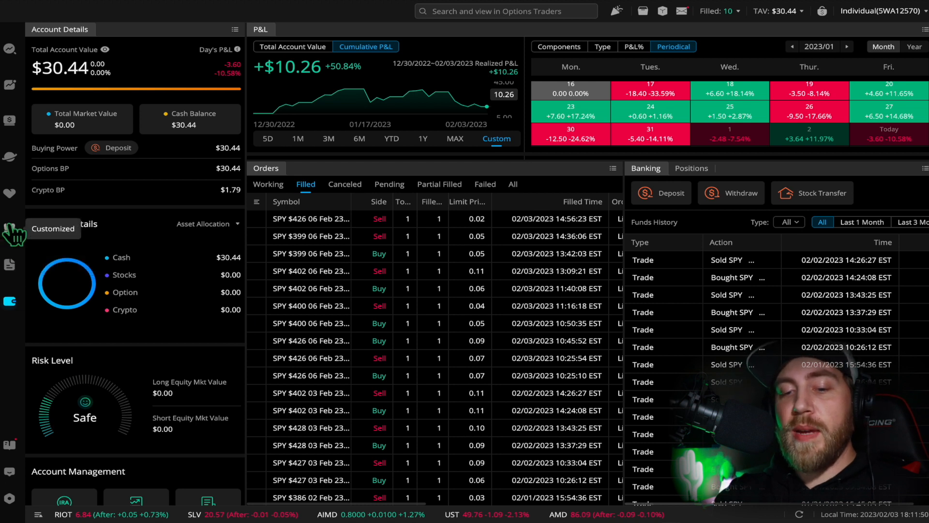